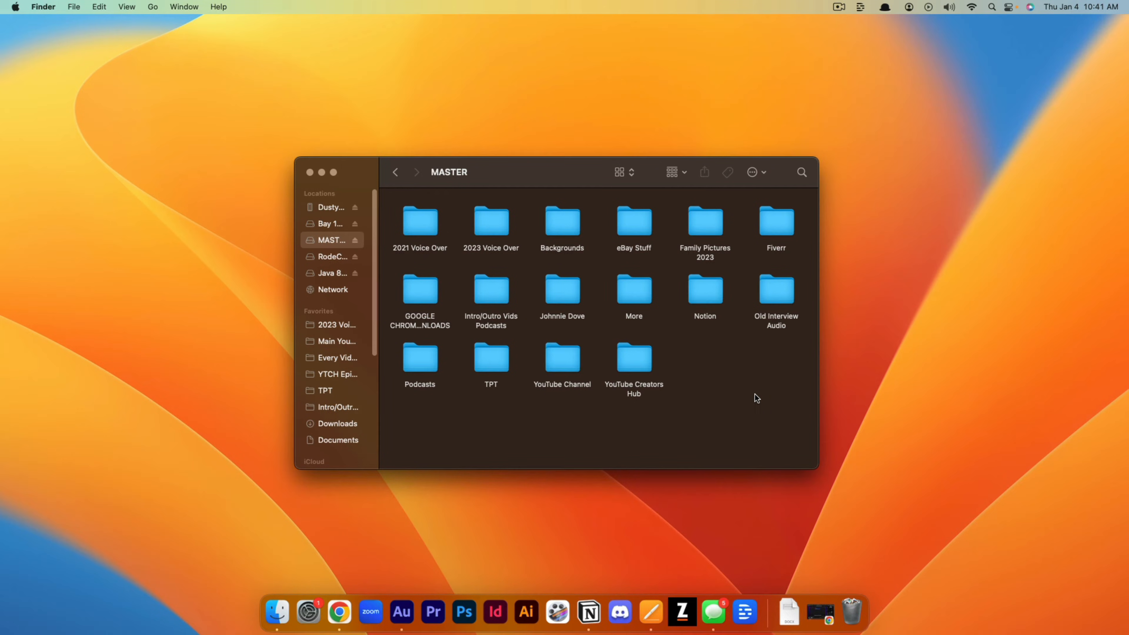
mouse_move(750, 392)
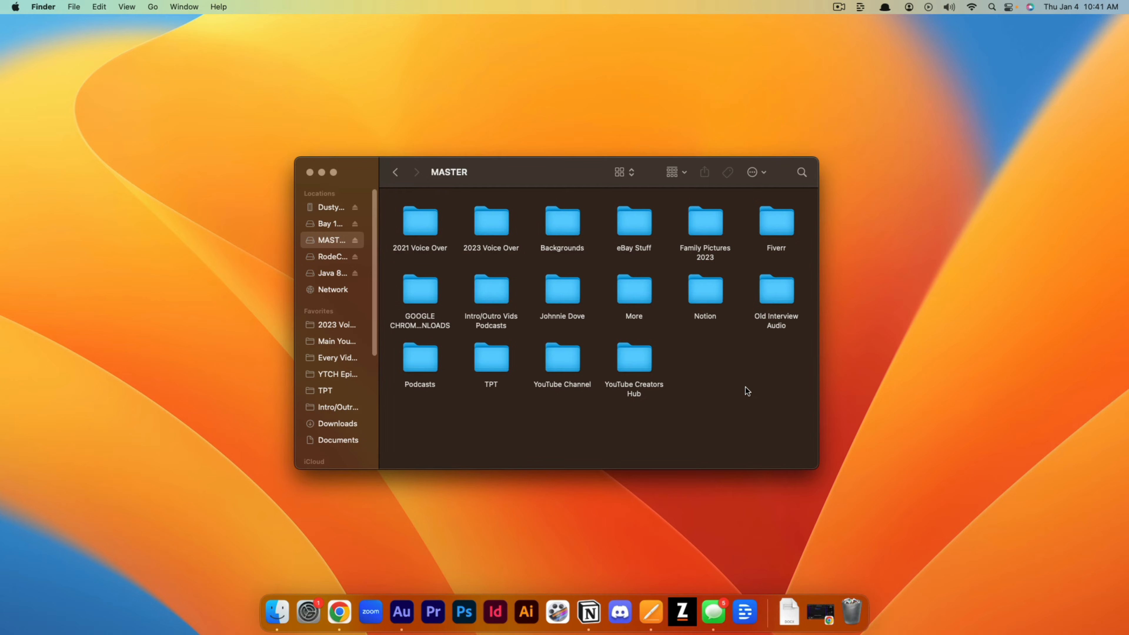
mouse_move(664, 382)
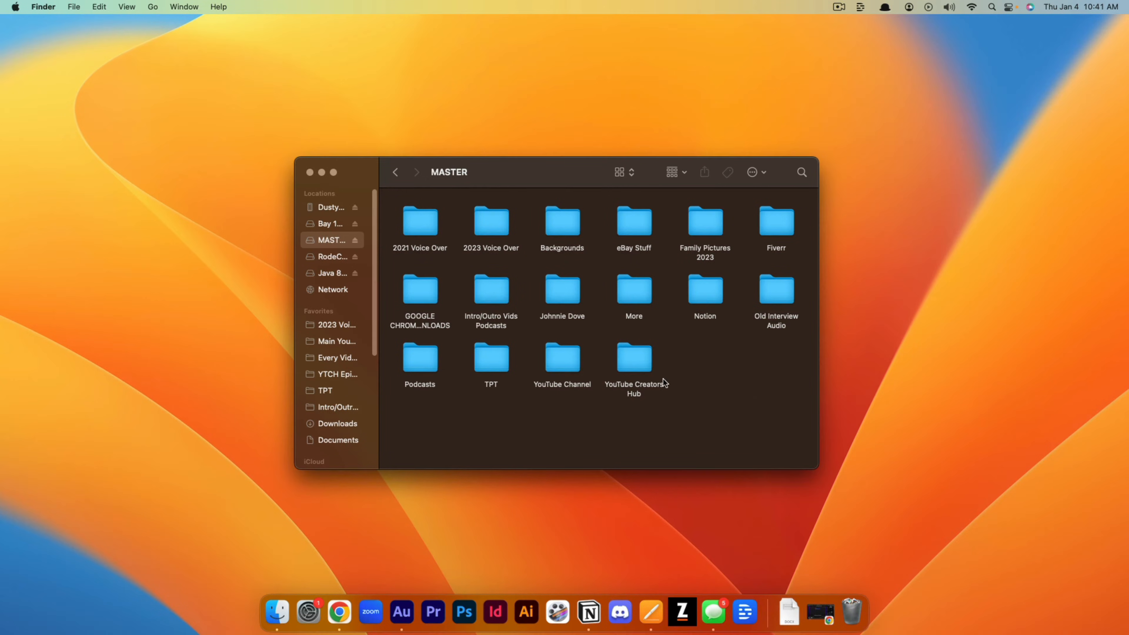
mouse_move(524, 182)
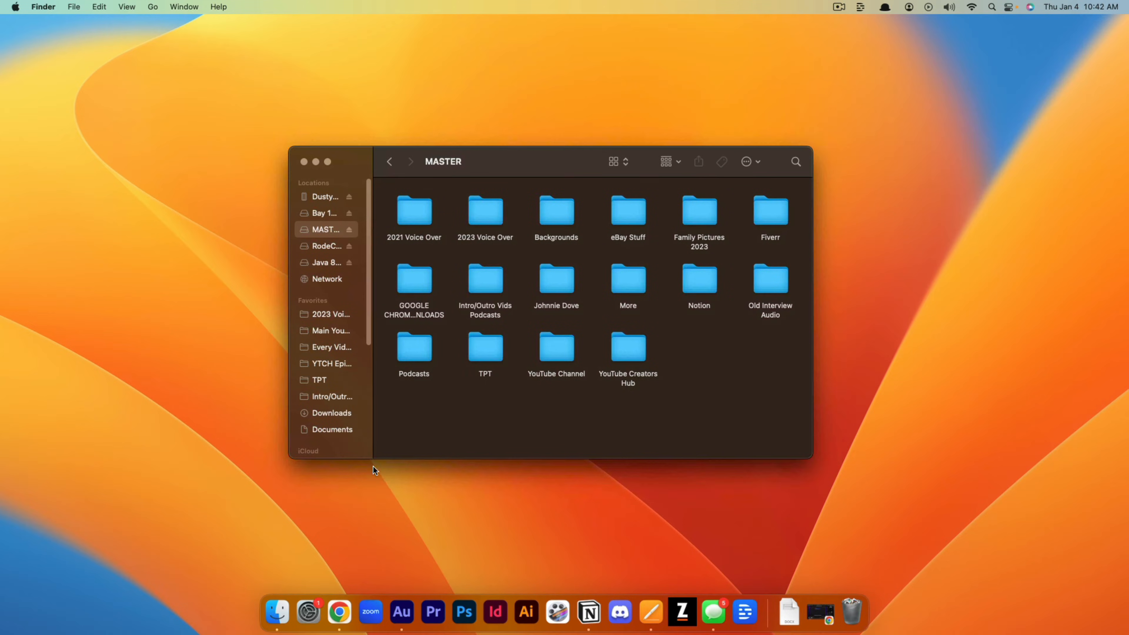
mouse_move(277, 611)
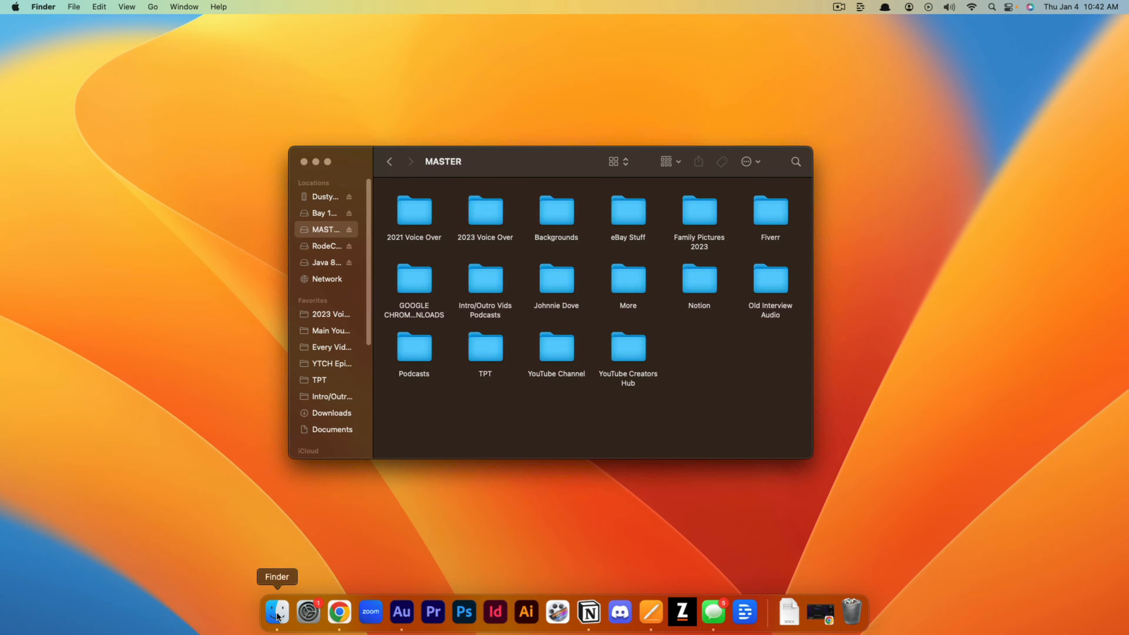
mouse_move(308, 613)
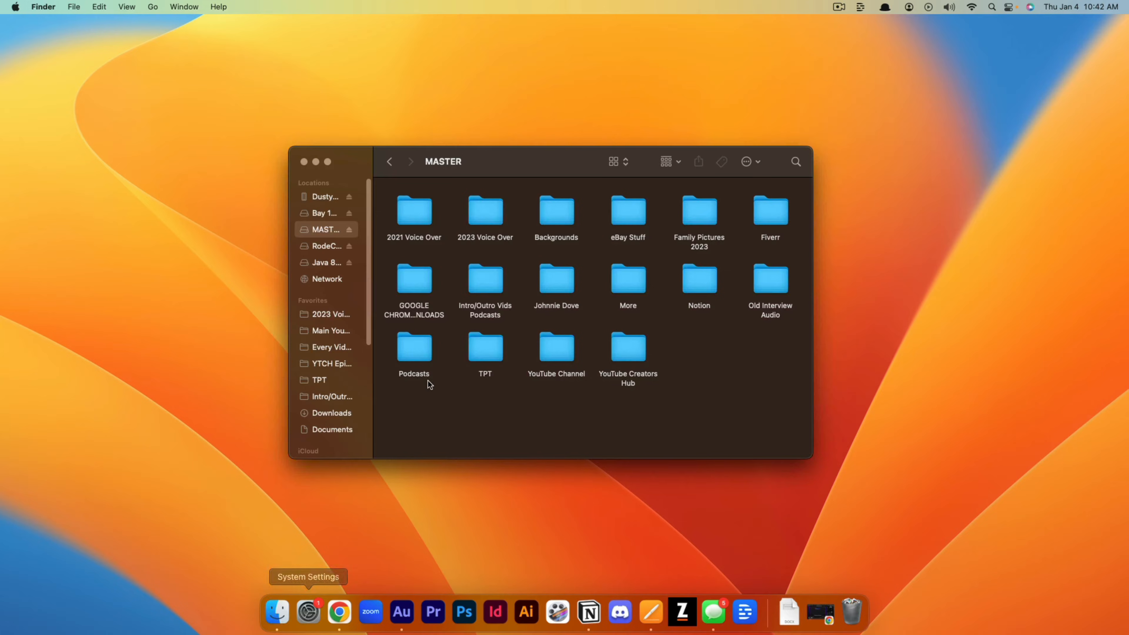
mouse_move(76, 13)
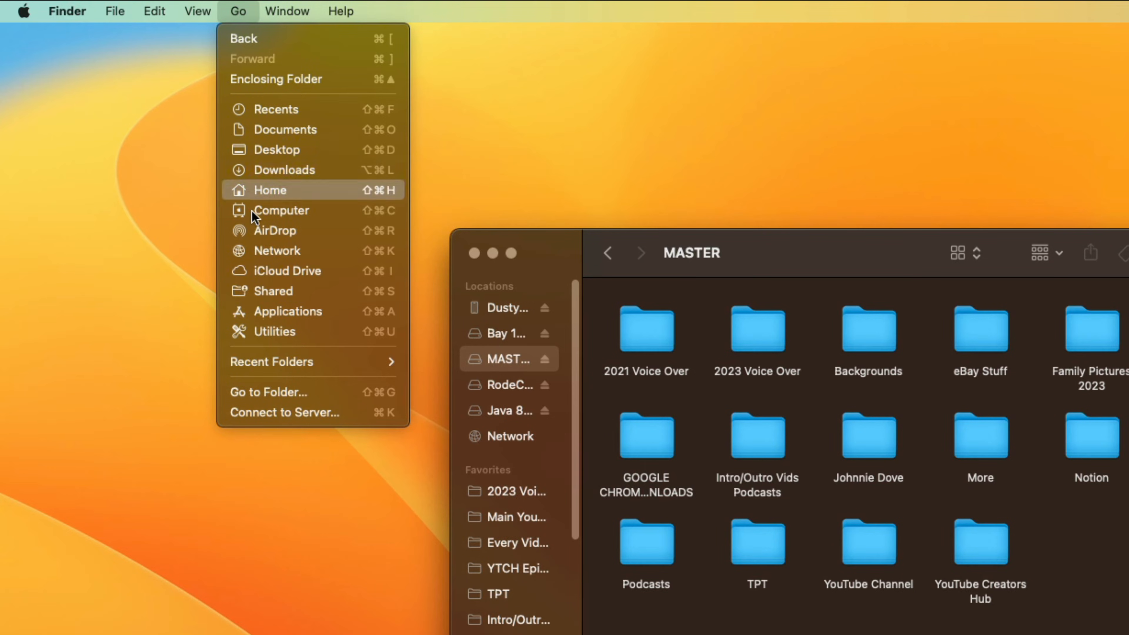
mouse_move(260, 392)
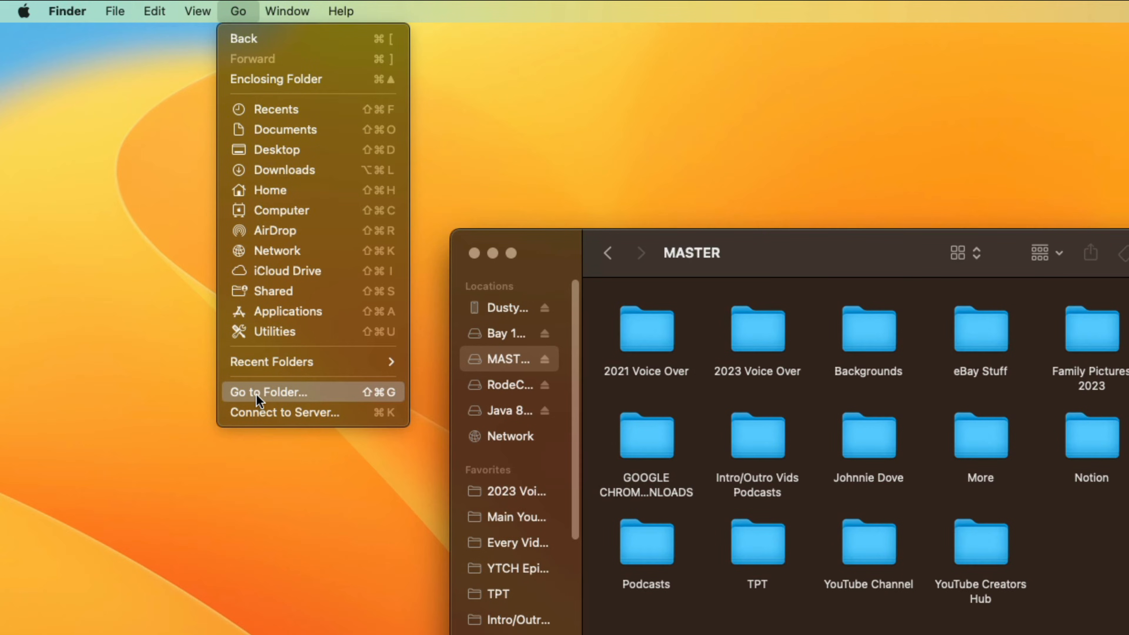
- Bring up Go to Folder with the path ~/Library/Caches entered
left_click(269, 392)
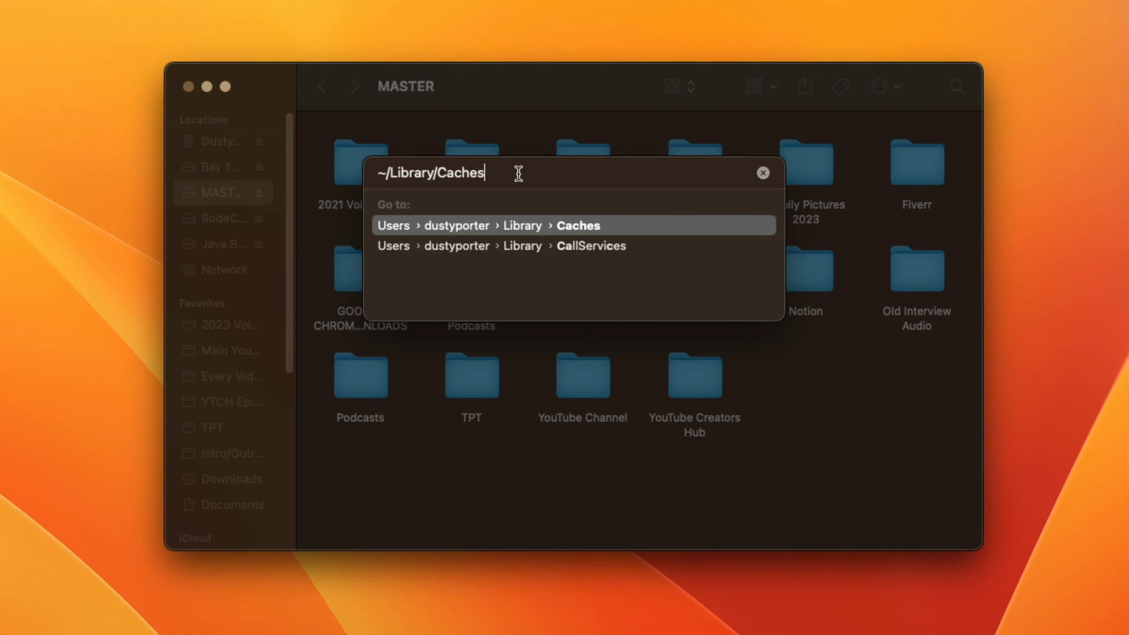
mouse_move(455, 167)
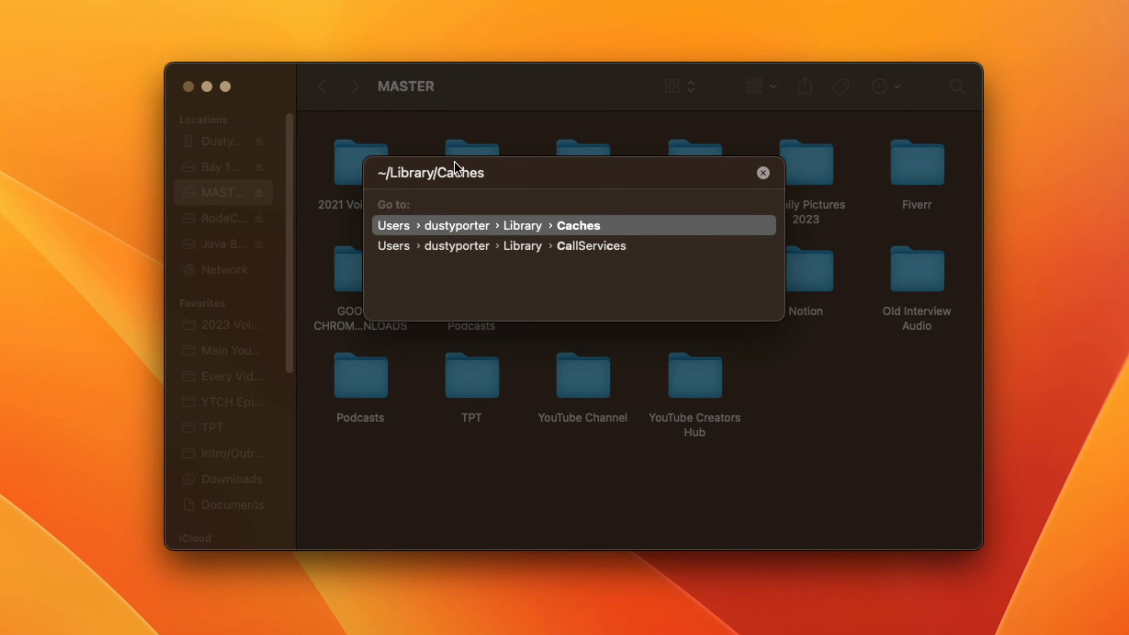
mouse_move(388, 198)
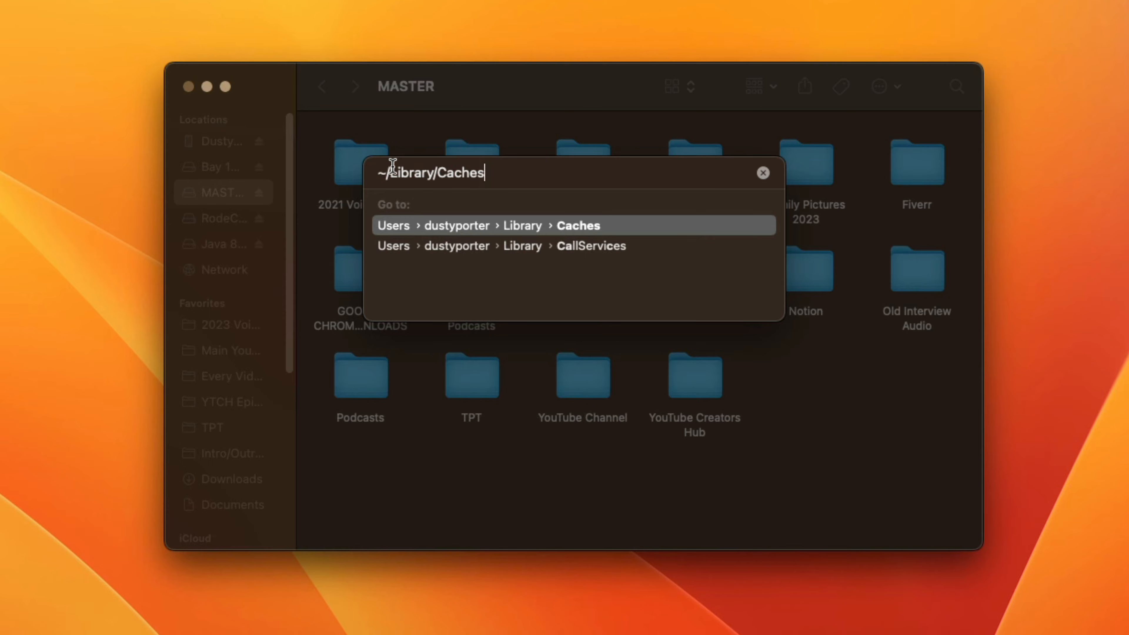
mouse_move(435, 174)
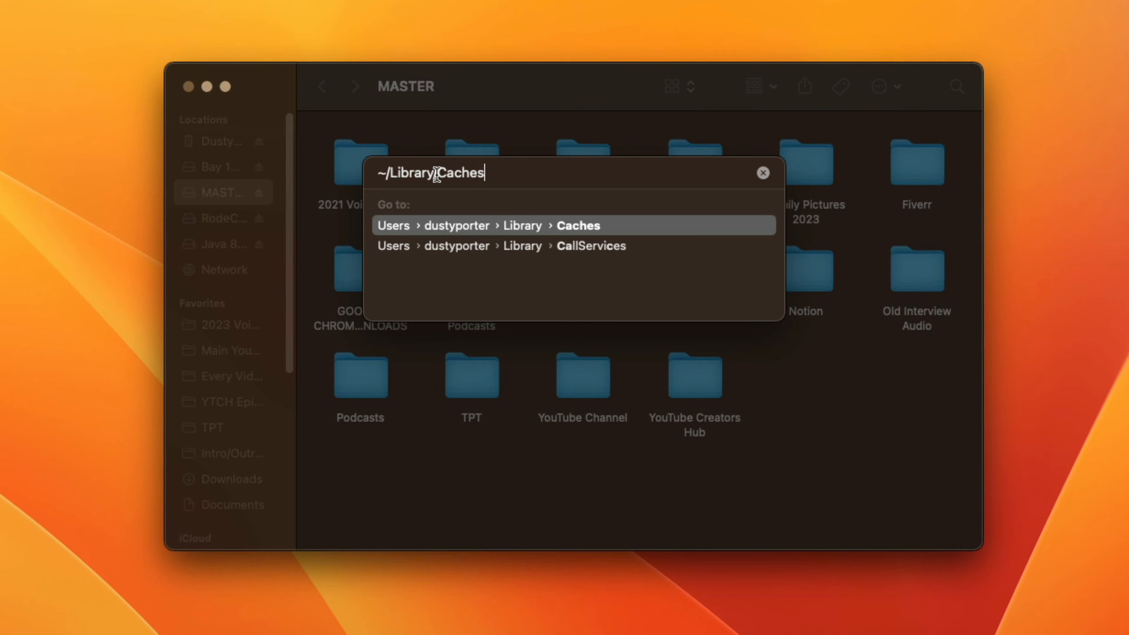
type("/")
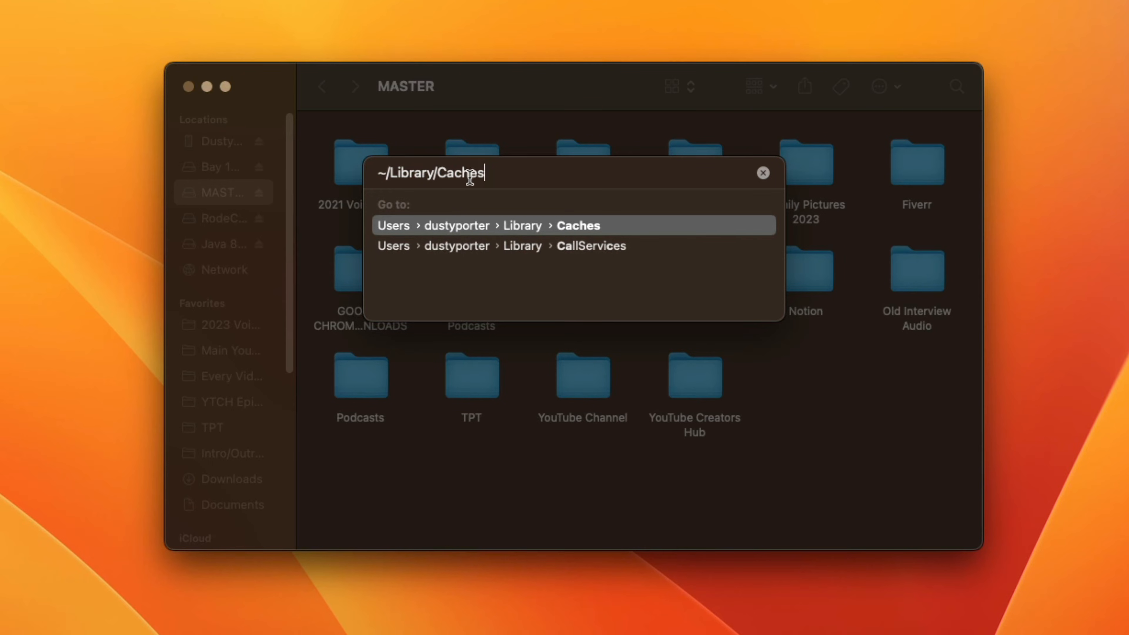
mouse_move(504, 174)
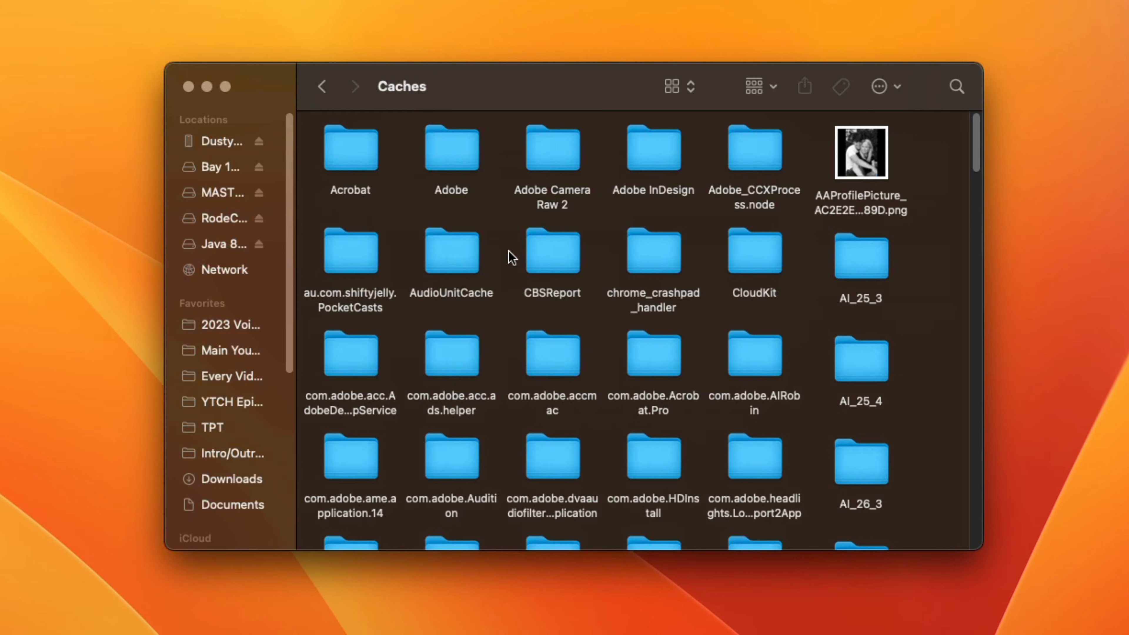
mouse_move(1076, 180)
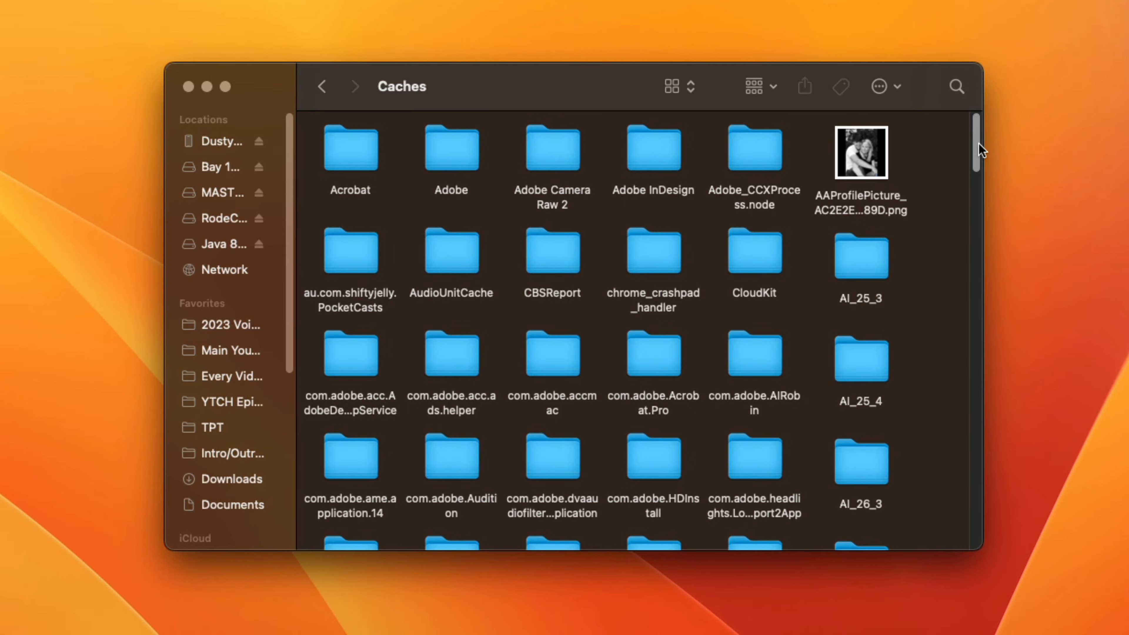
mouse_move(958, 206)
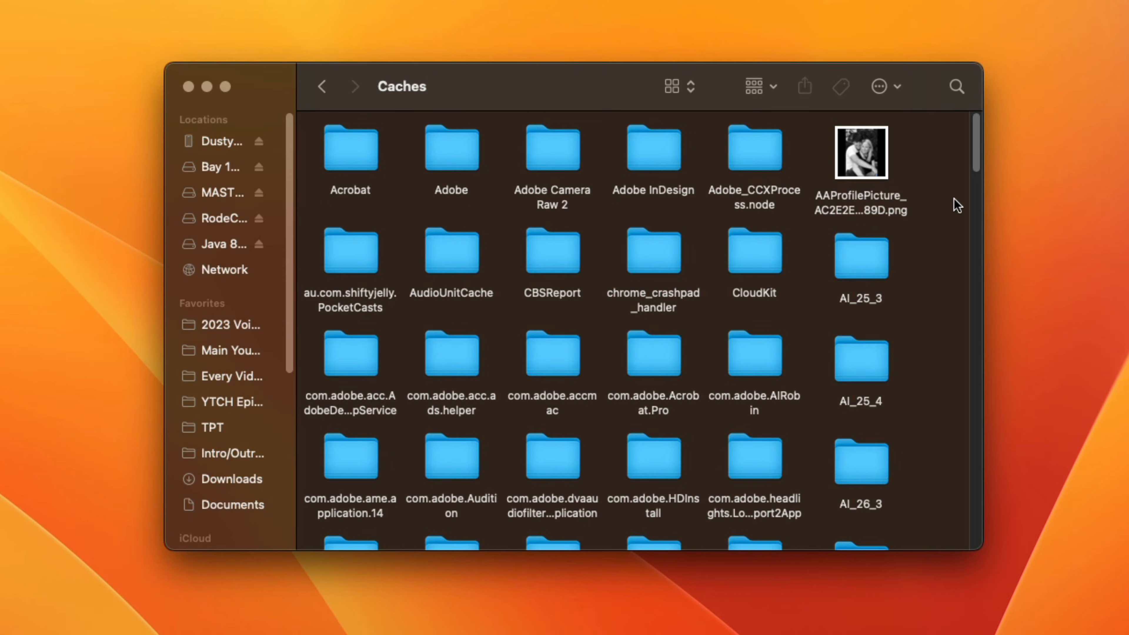
mouse_move(976, 144)
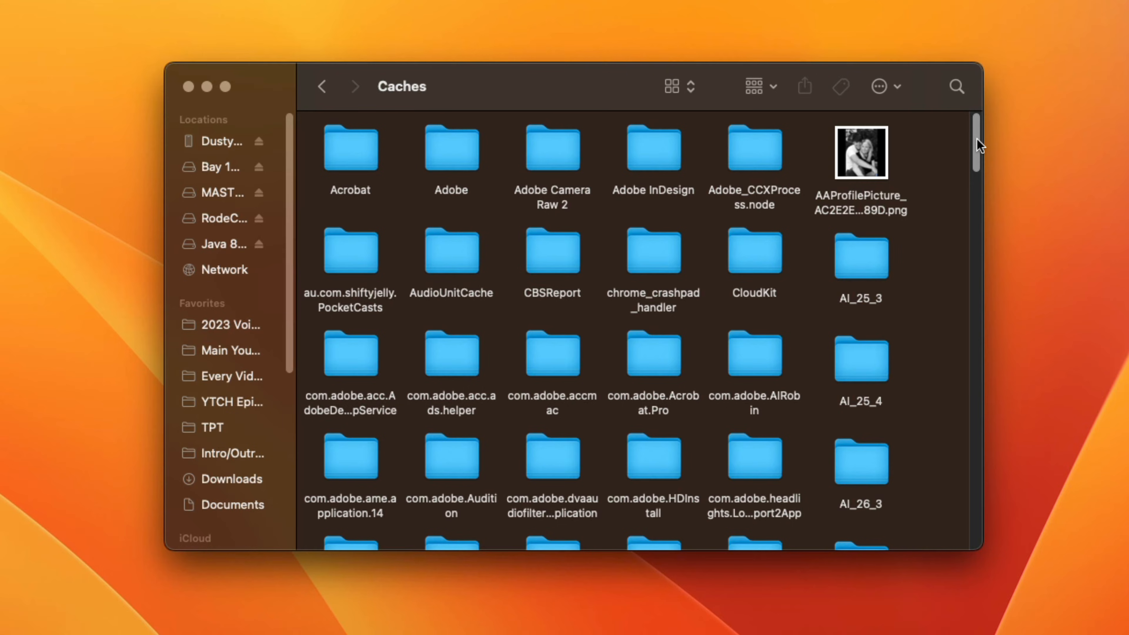
mouse_move(705, 228)
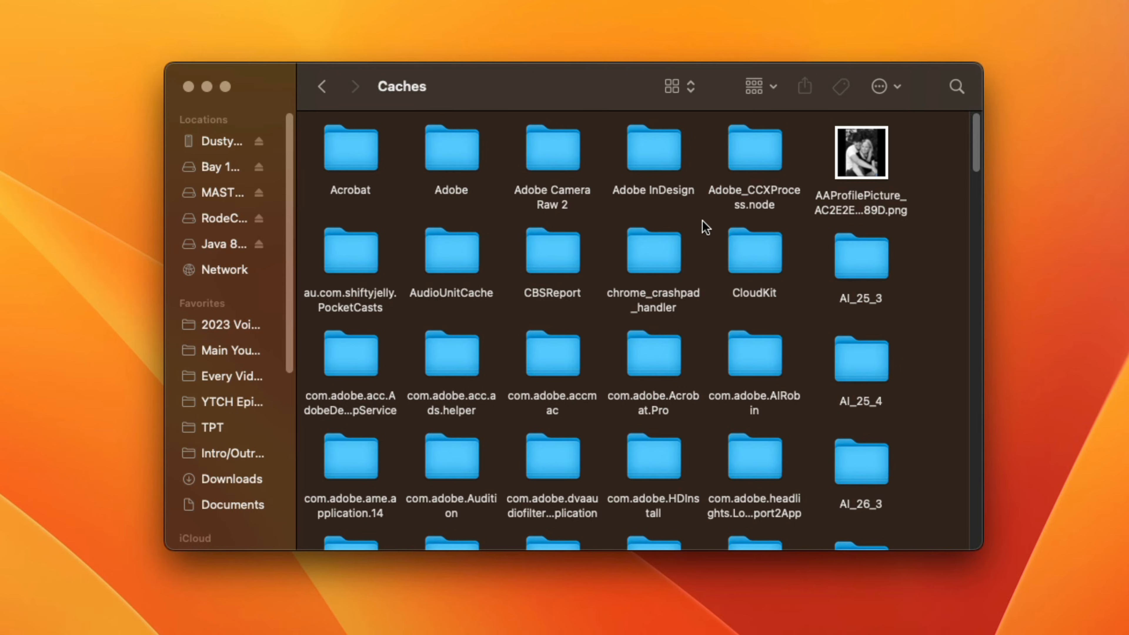
mouse_move(696, 234)
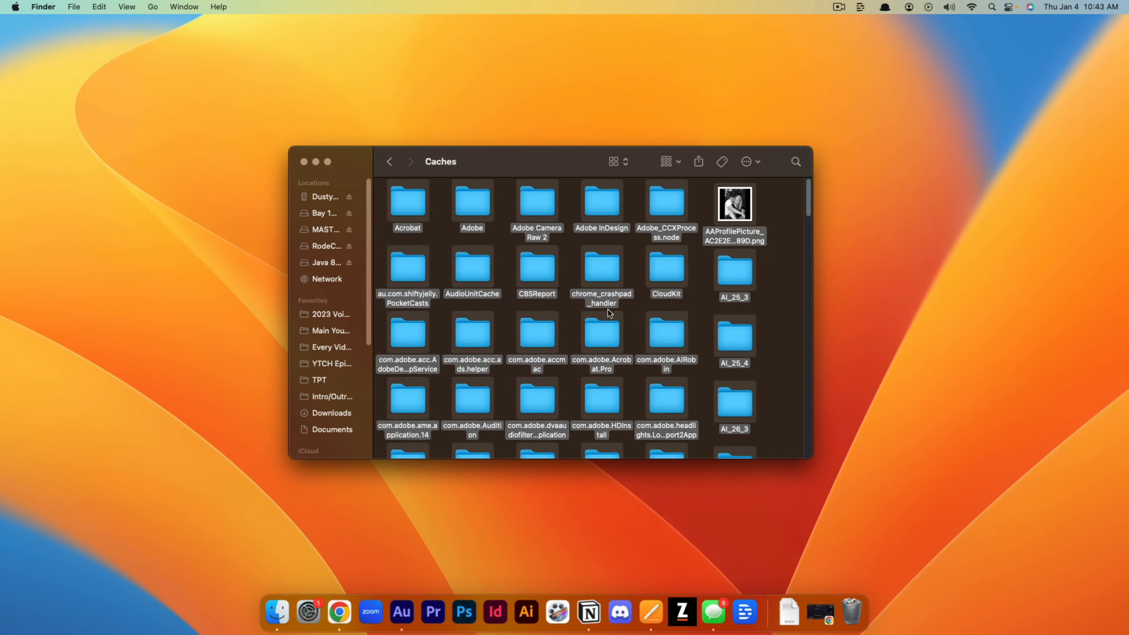
mouse_move(466, 206)
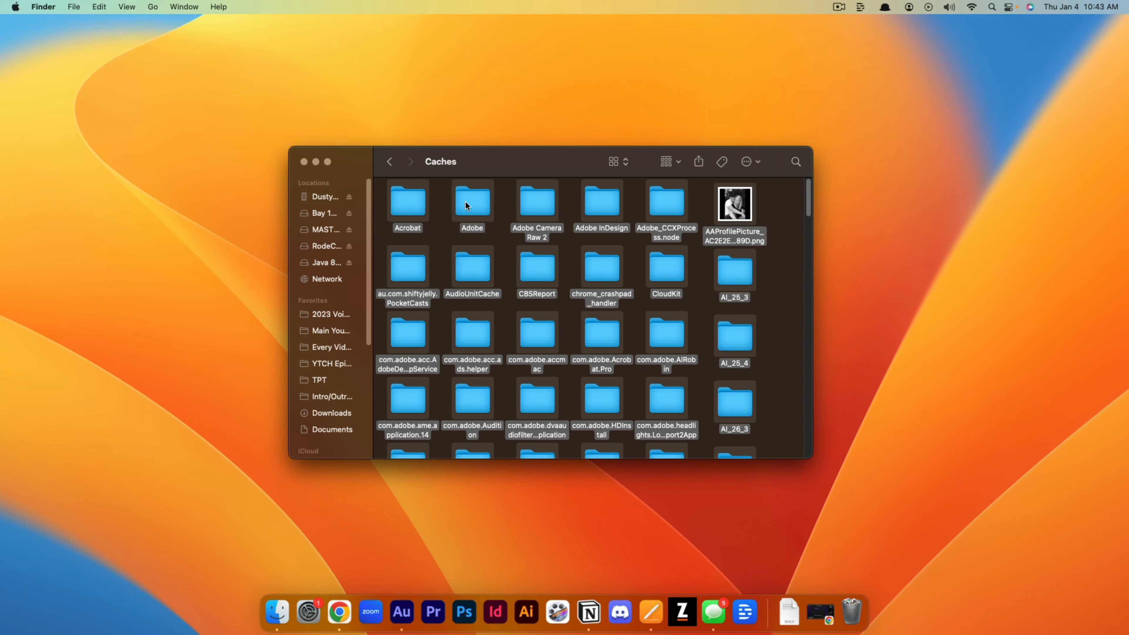
mouse_move(444, 248)
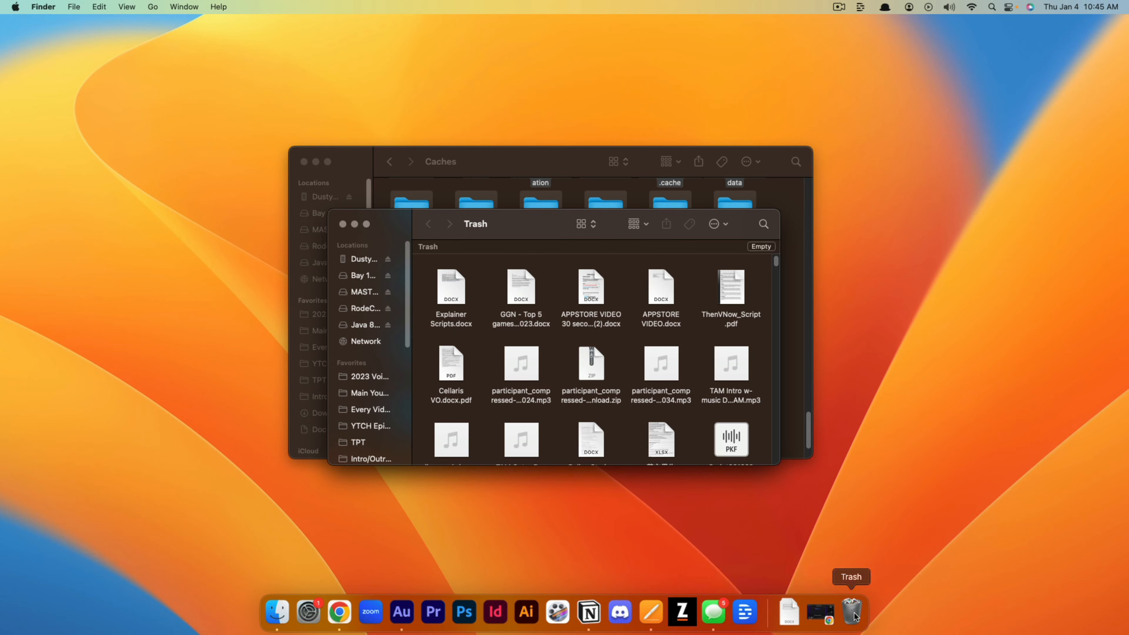
mouse_move(695, 253)
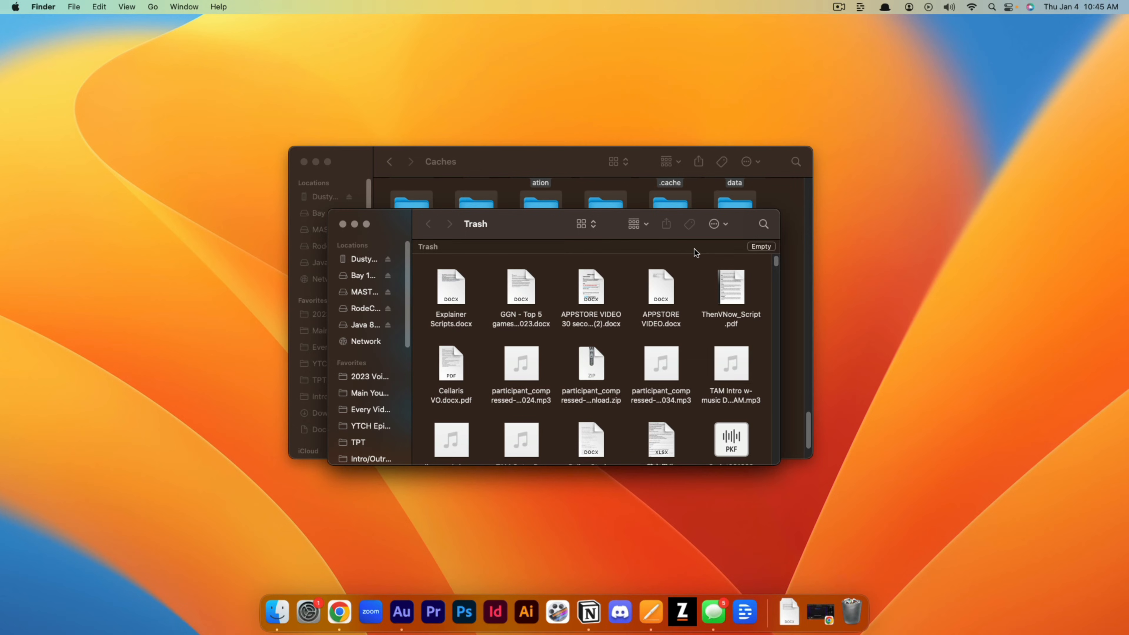
- Request Empty Trash so the confirmation to permanently erase its items appears
left_click(761, 247)
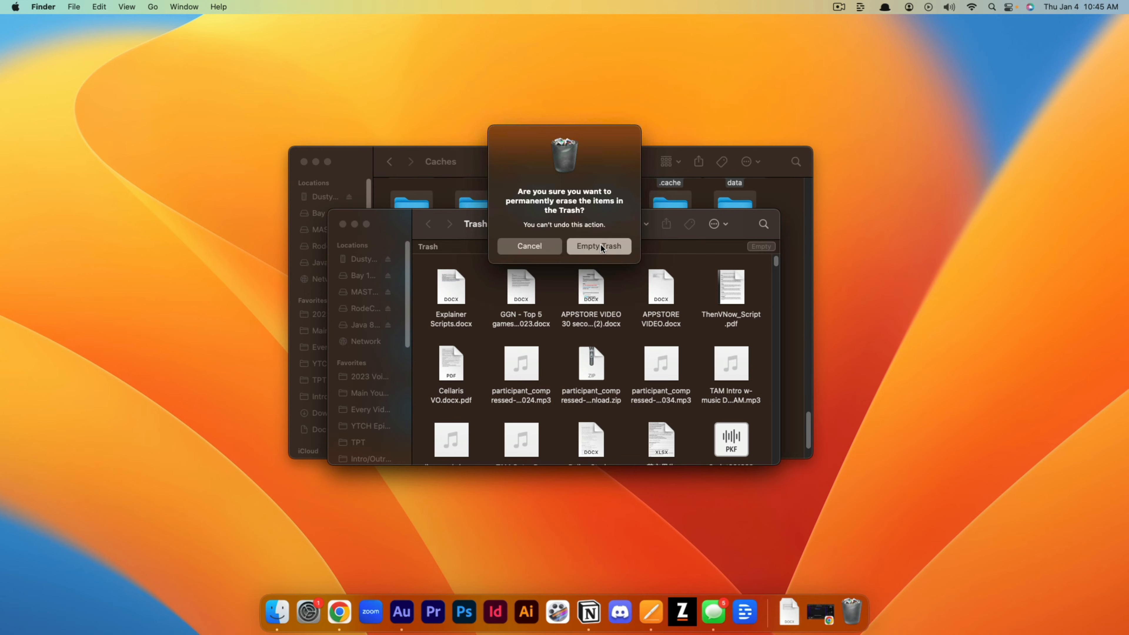
mouse_move(588, 247)
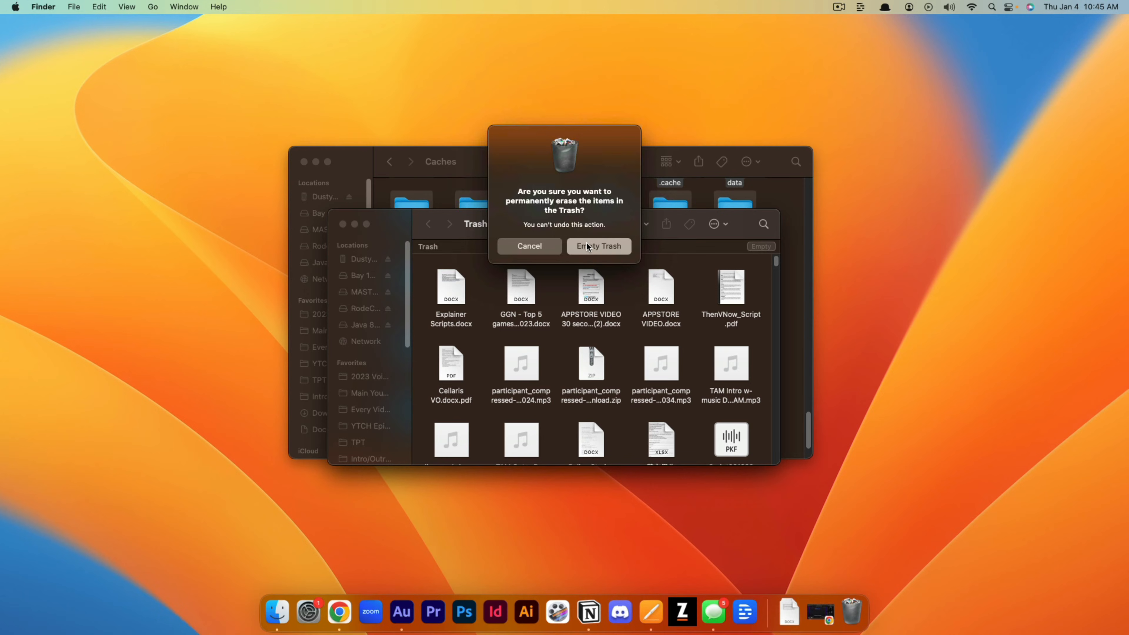
mouse_move(582, 241)
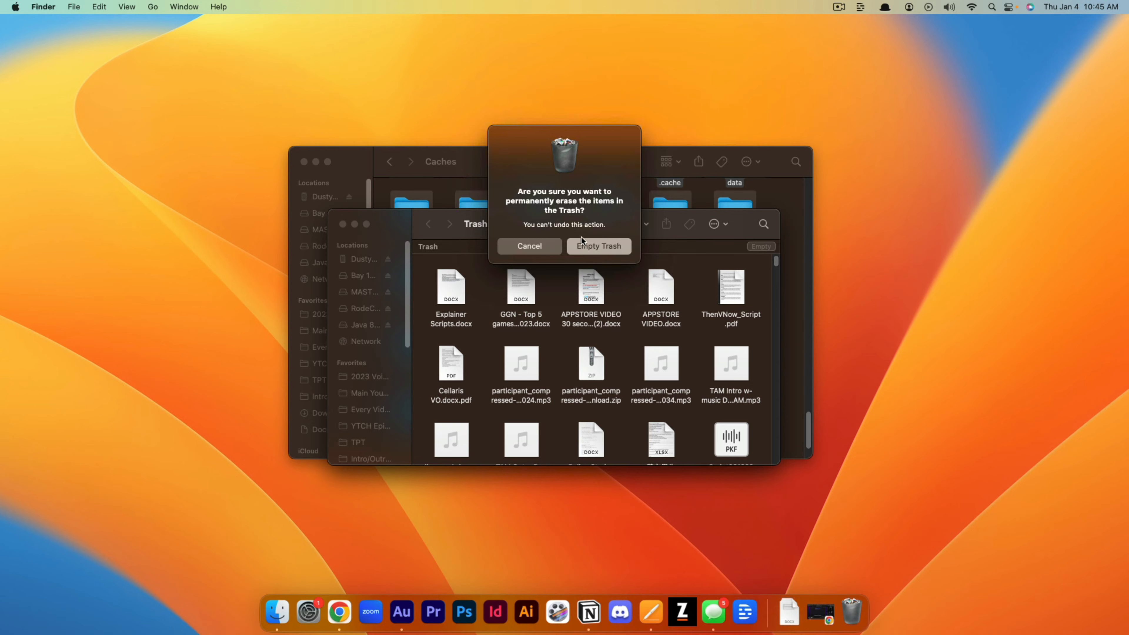
mouse_move(528, 246)
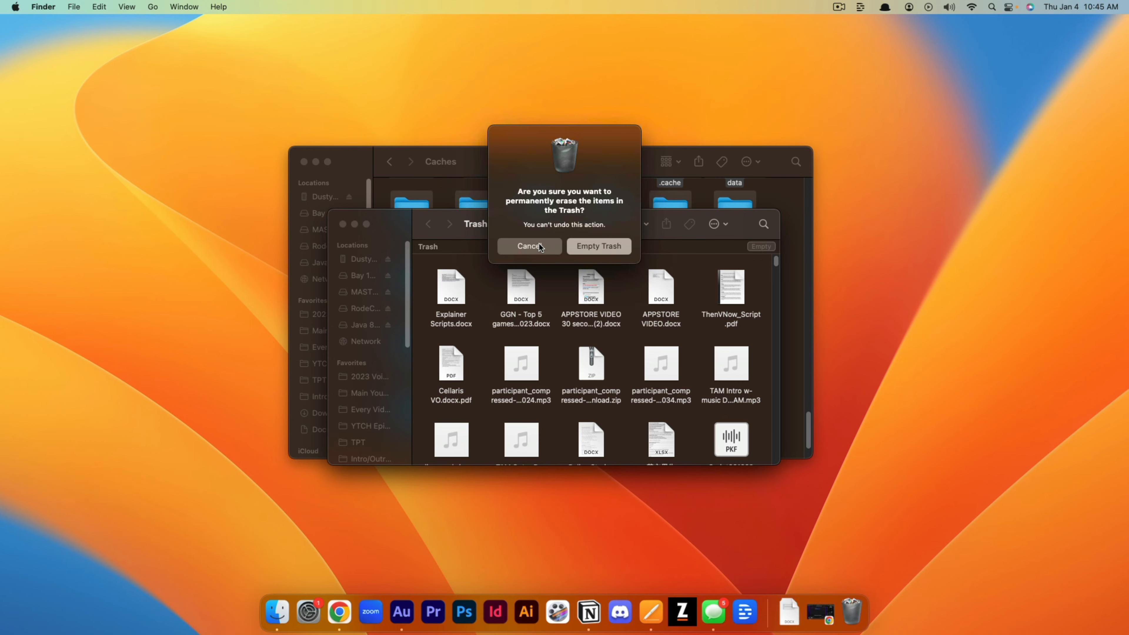
mouse_move(541, 247)
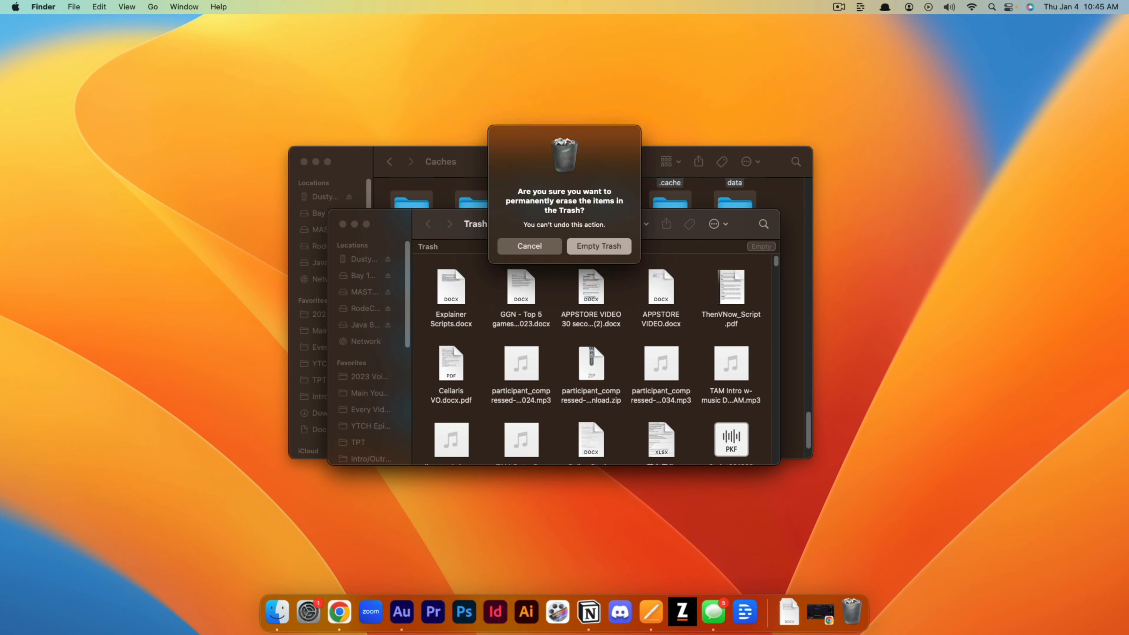